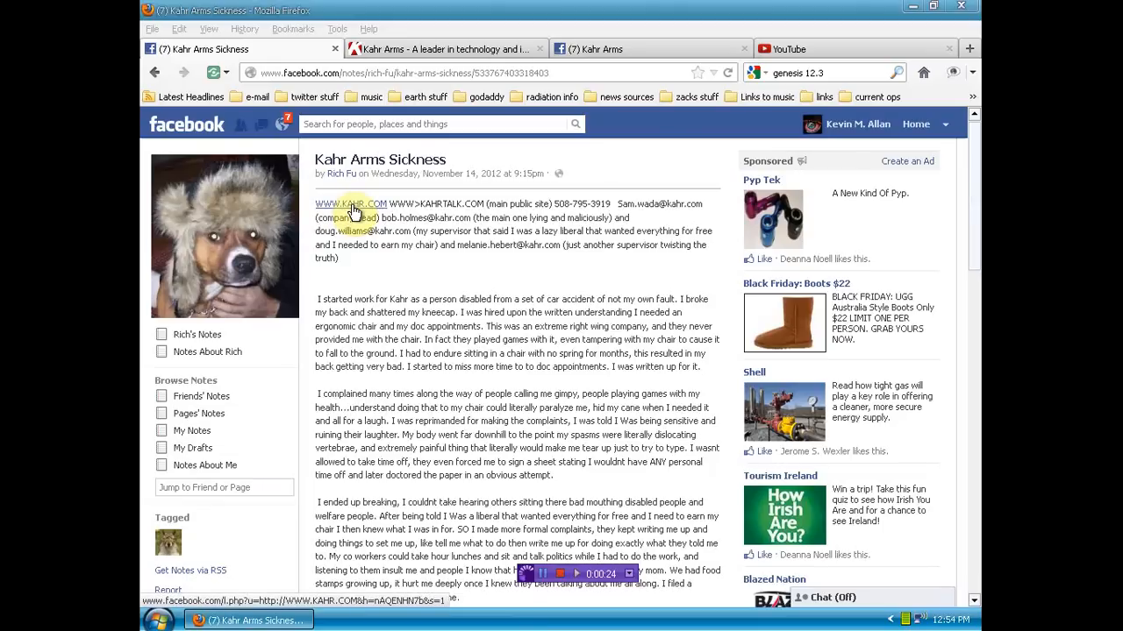
Select a browser tab, scroll down the page and drag across a region.
click(445, 49)
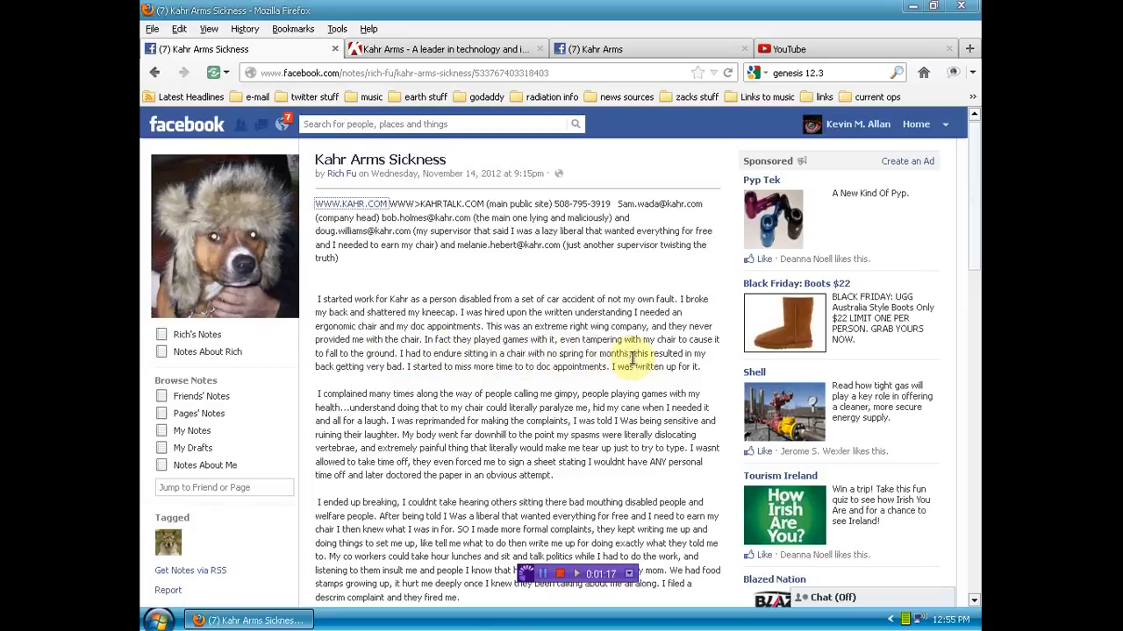
mouse_move(399, 380)
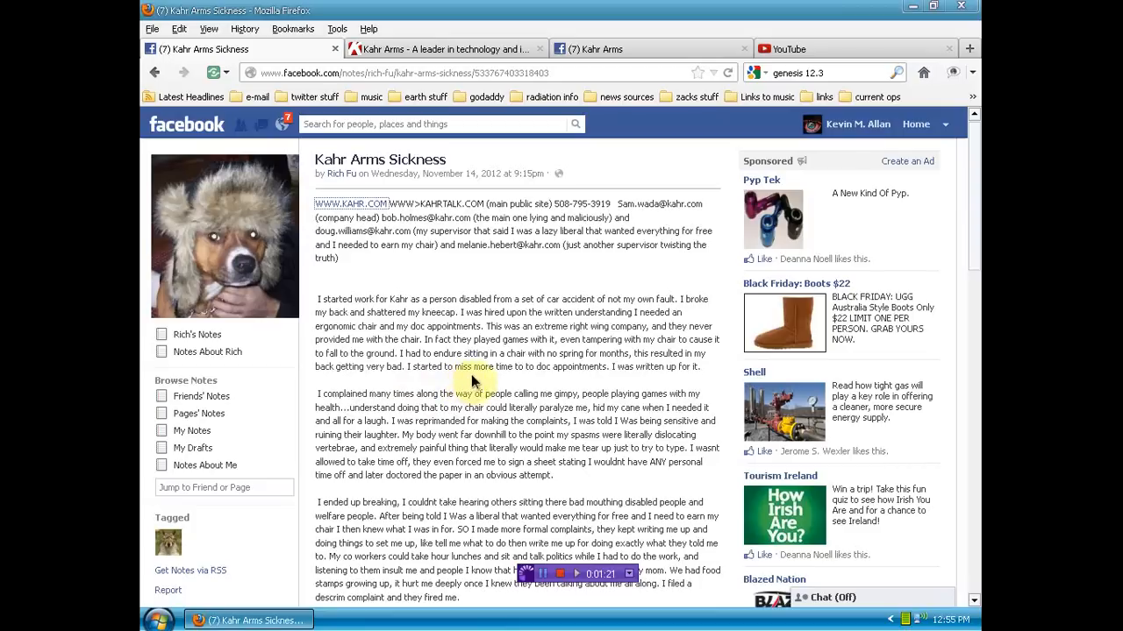
mouse_move(527, 380)
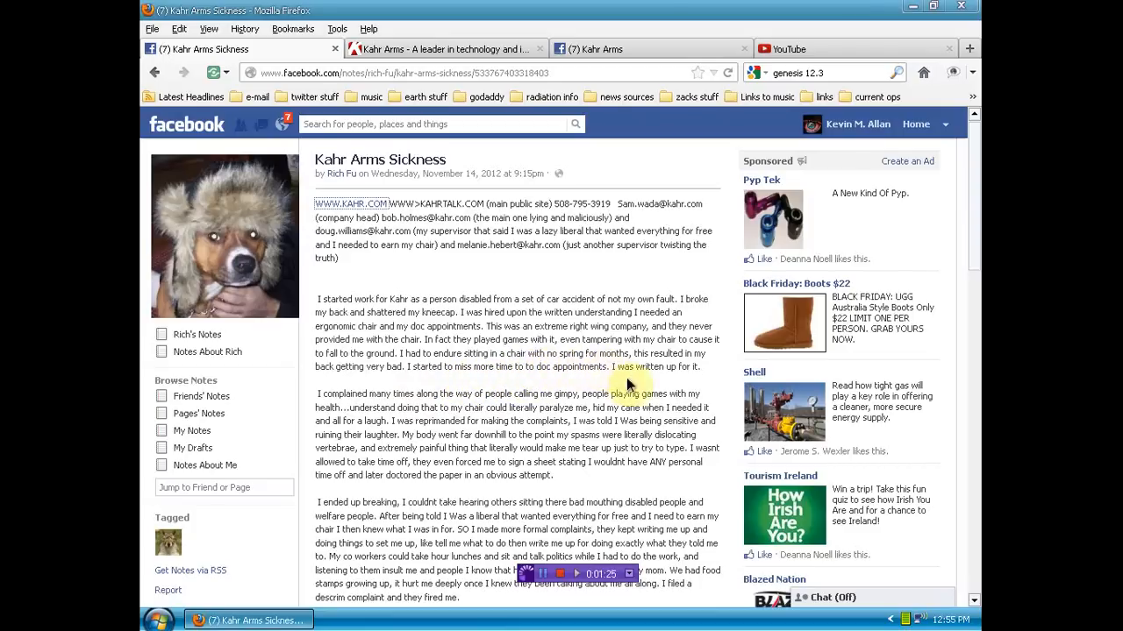
scroll(down, 3)
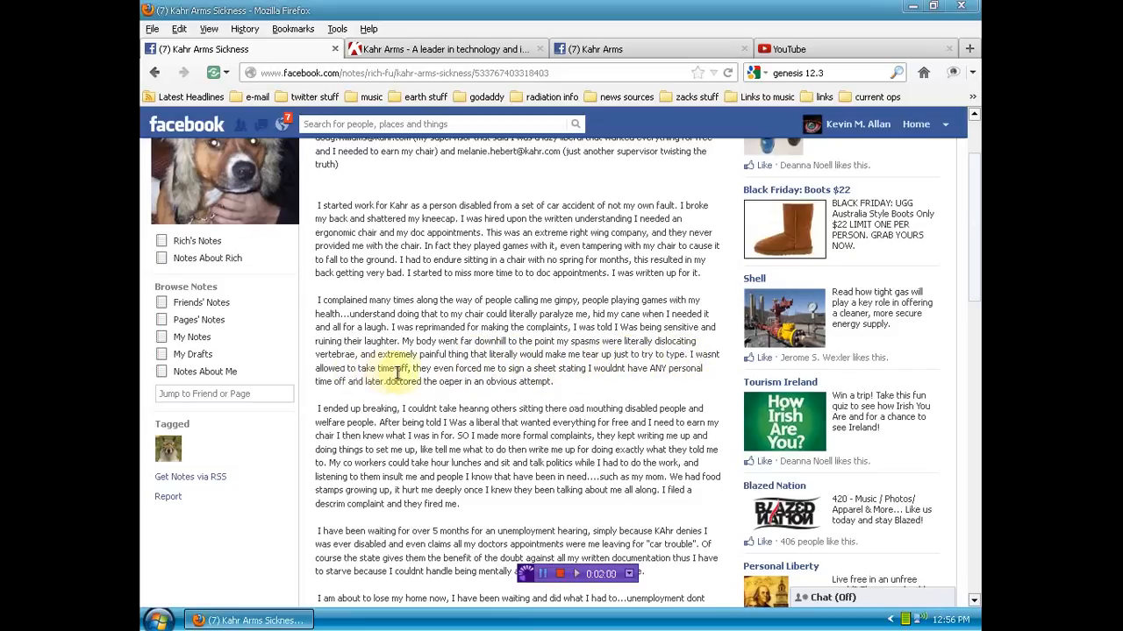
mouse_move(474, 381)
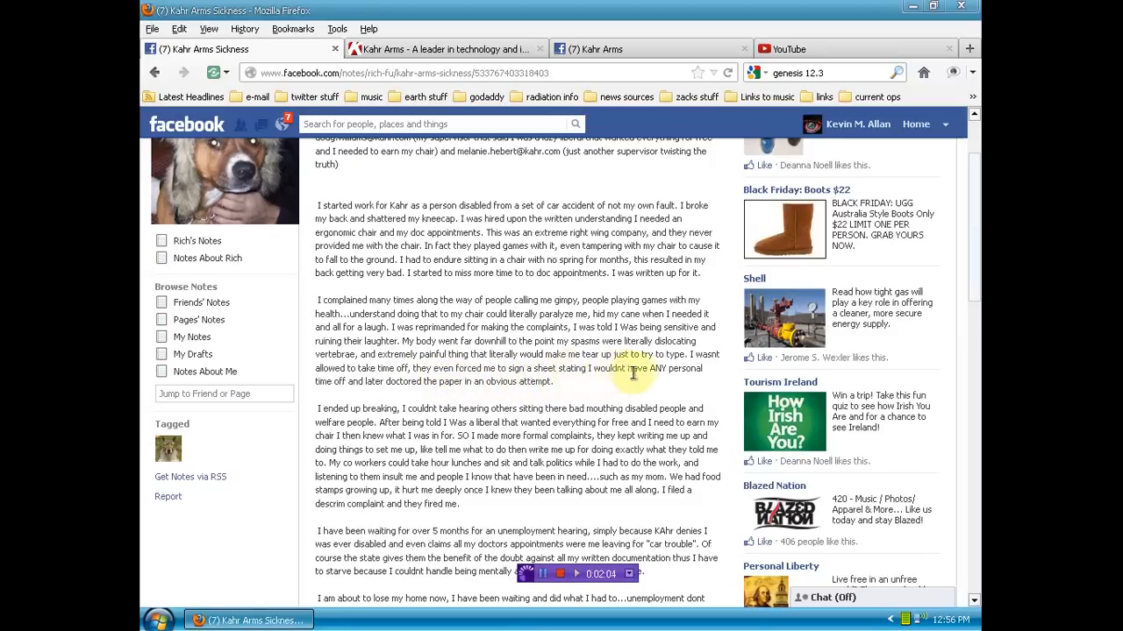
mouse_move(368, 388)
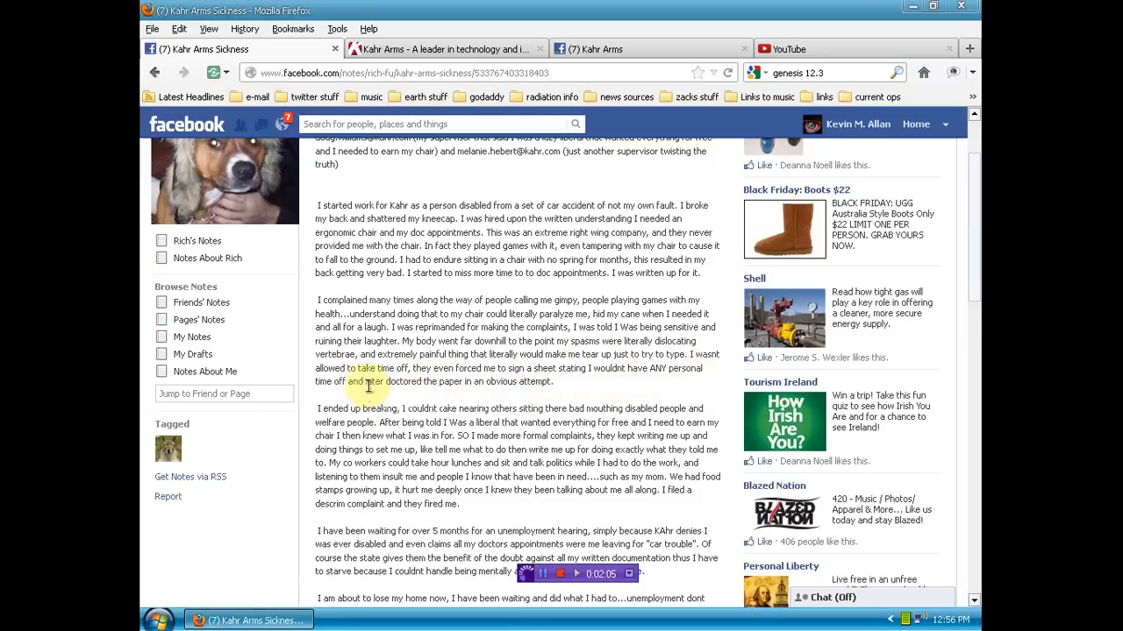
mouse_move(459, 386)
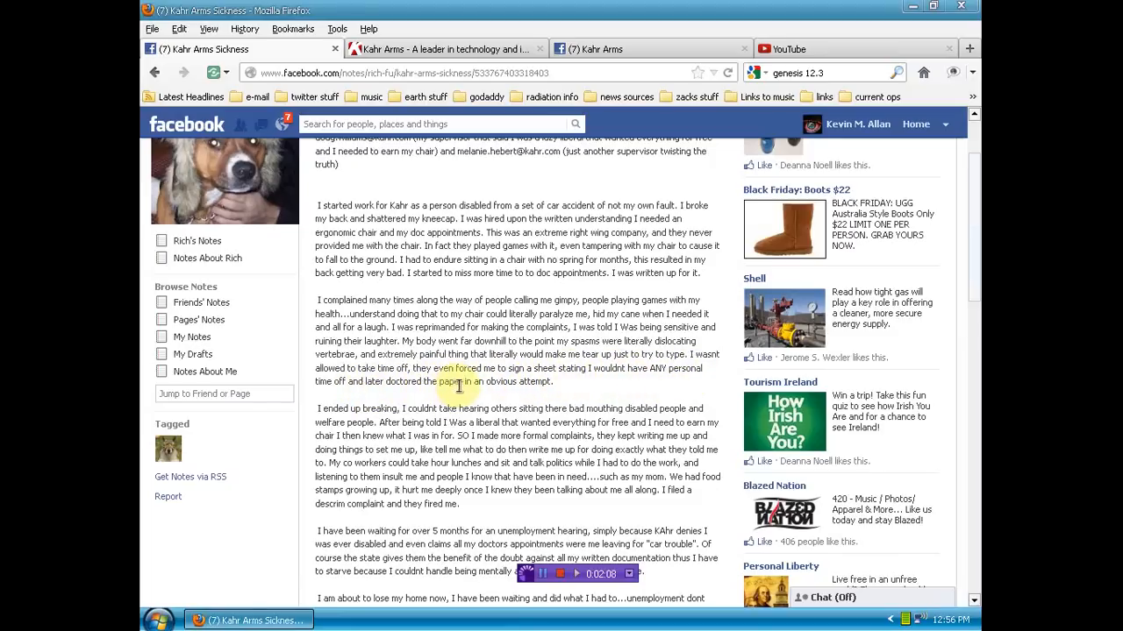
mouse_move(675, 395)
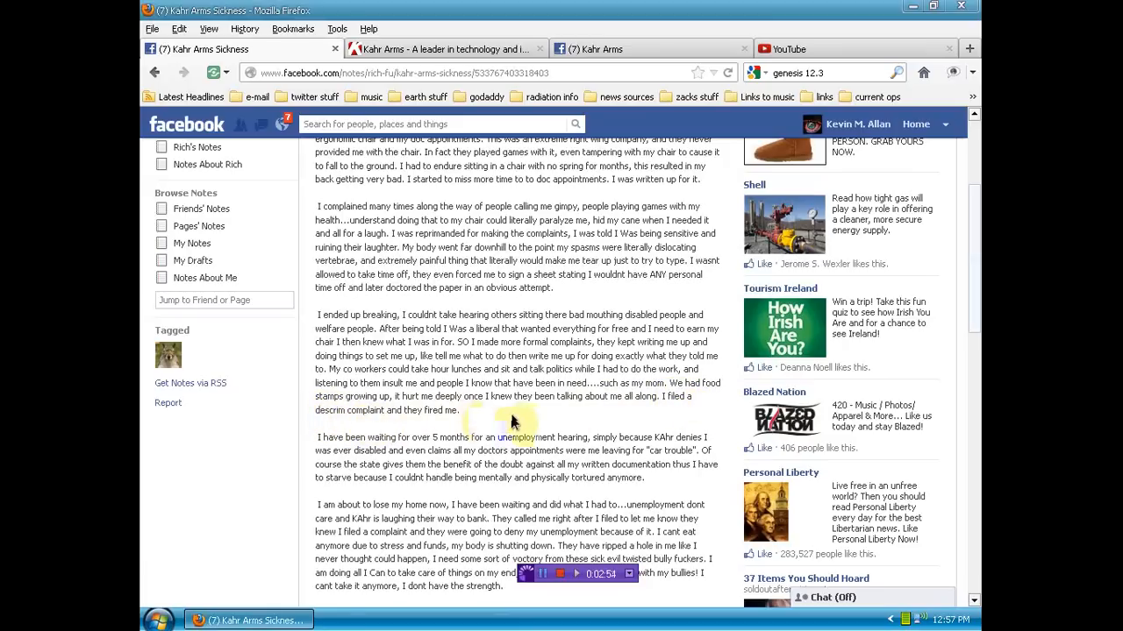
scroll(down, 3)
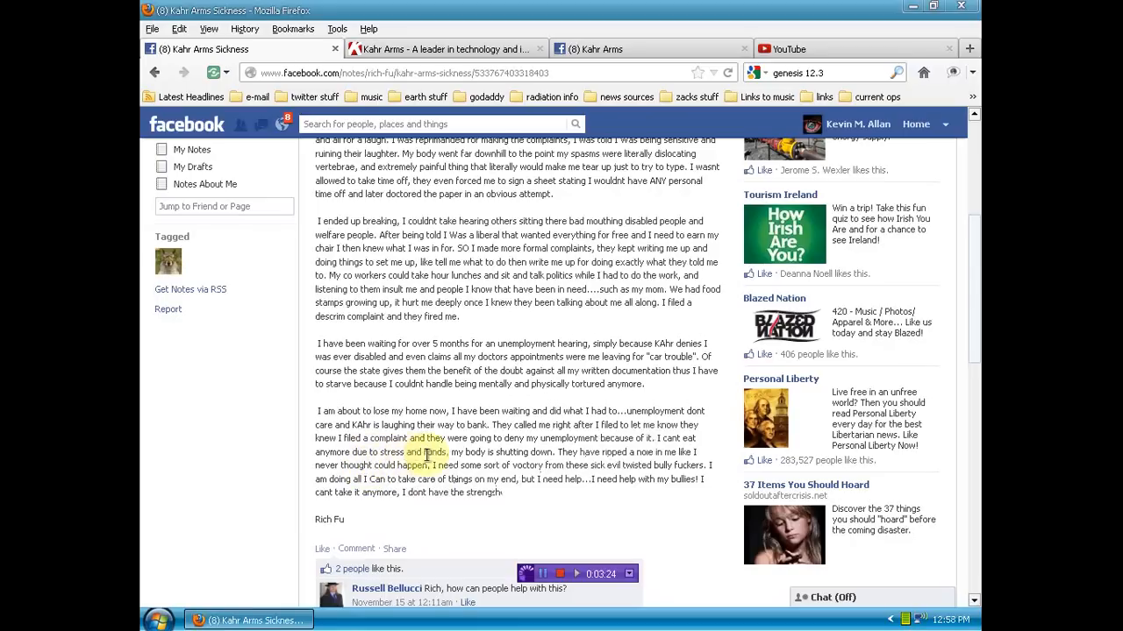
drag(408, 438, 500, 465)
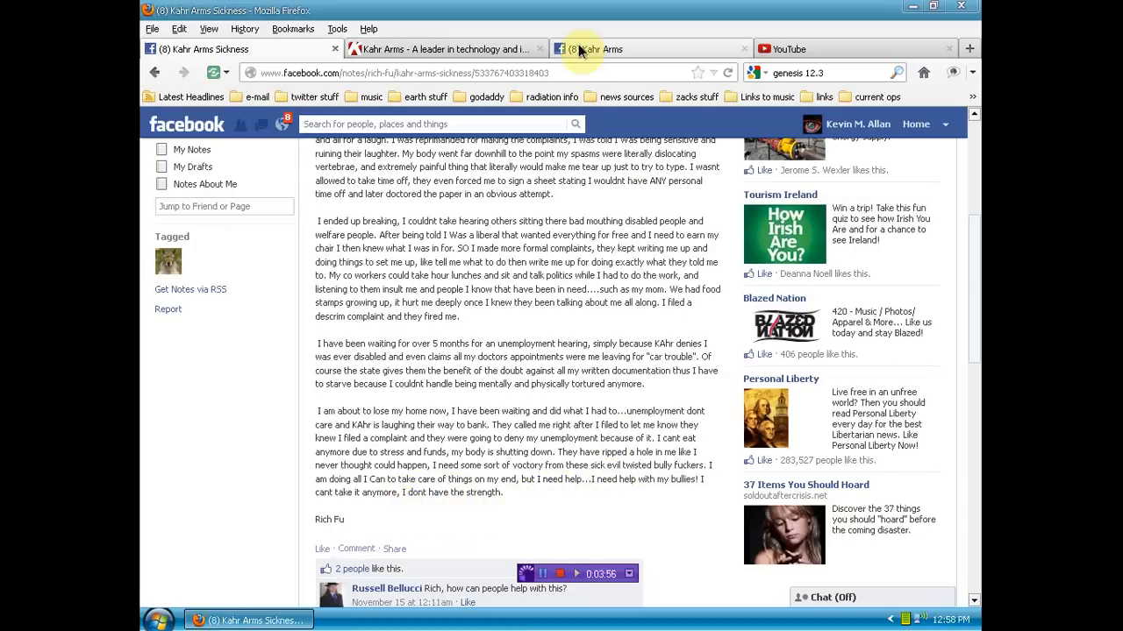
Go to the Kahr Arms Facebook page and like it from the header.
click(443, 48)
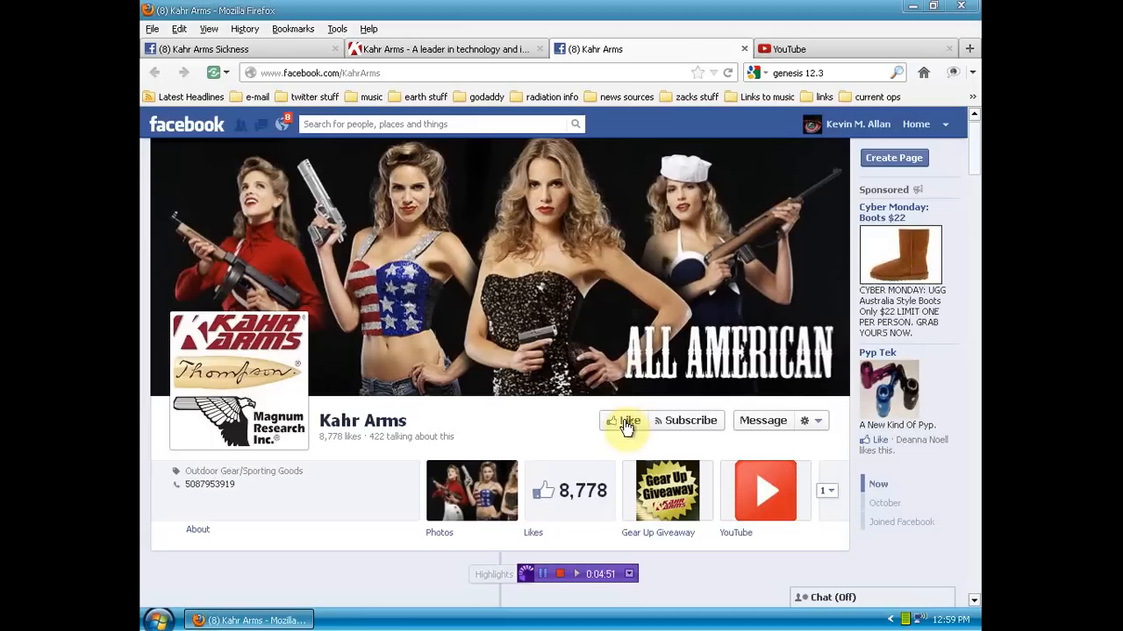
scroll(down, 3)
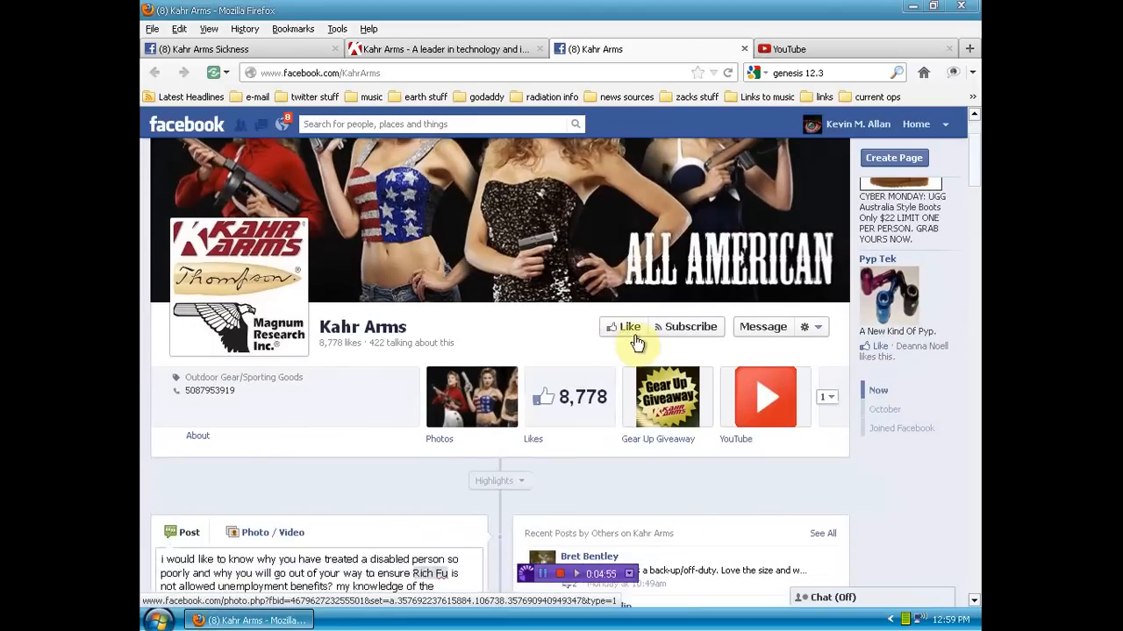
click(625, 326)
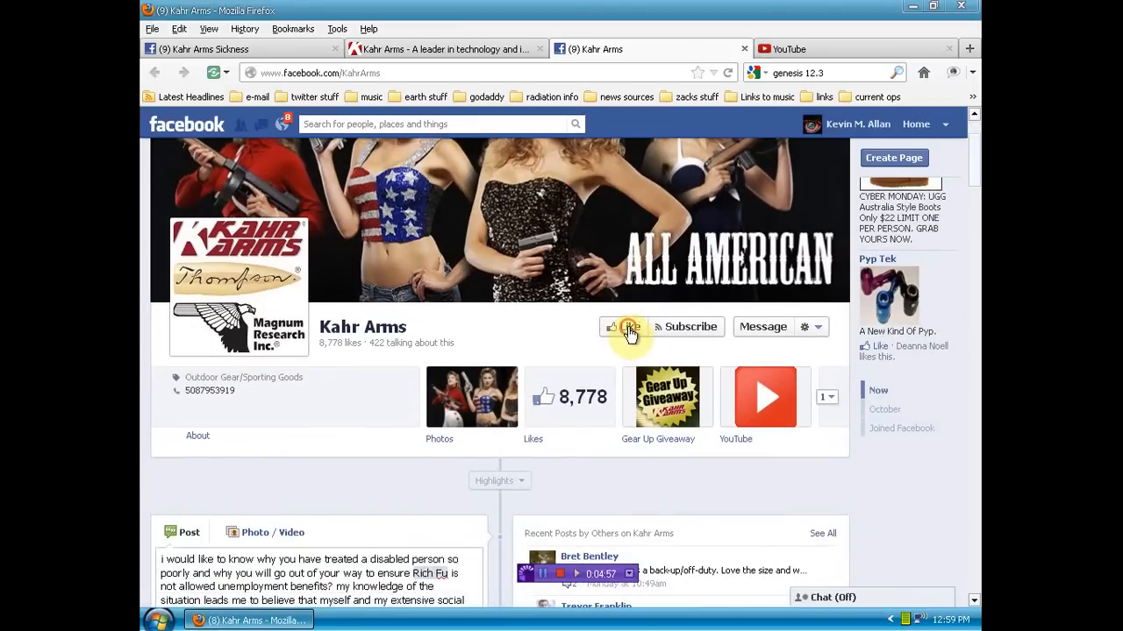
click(626, 327)
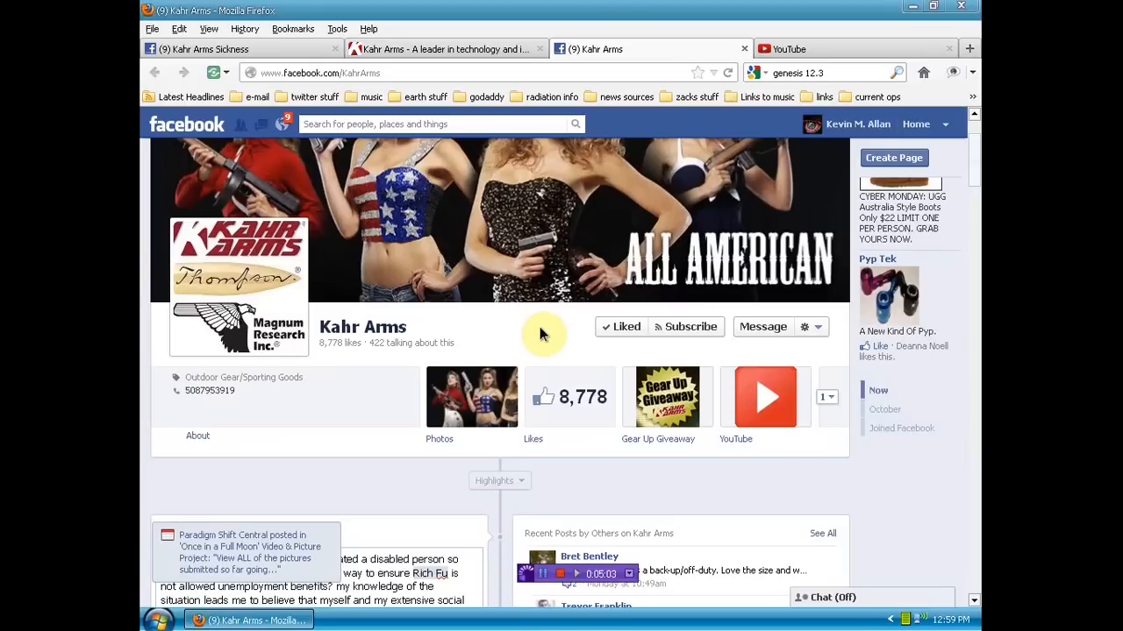
mouse_move(855, 468)
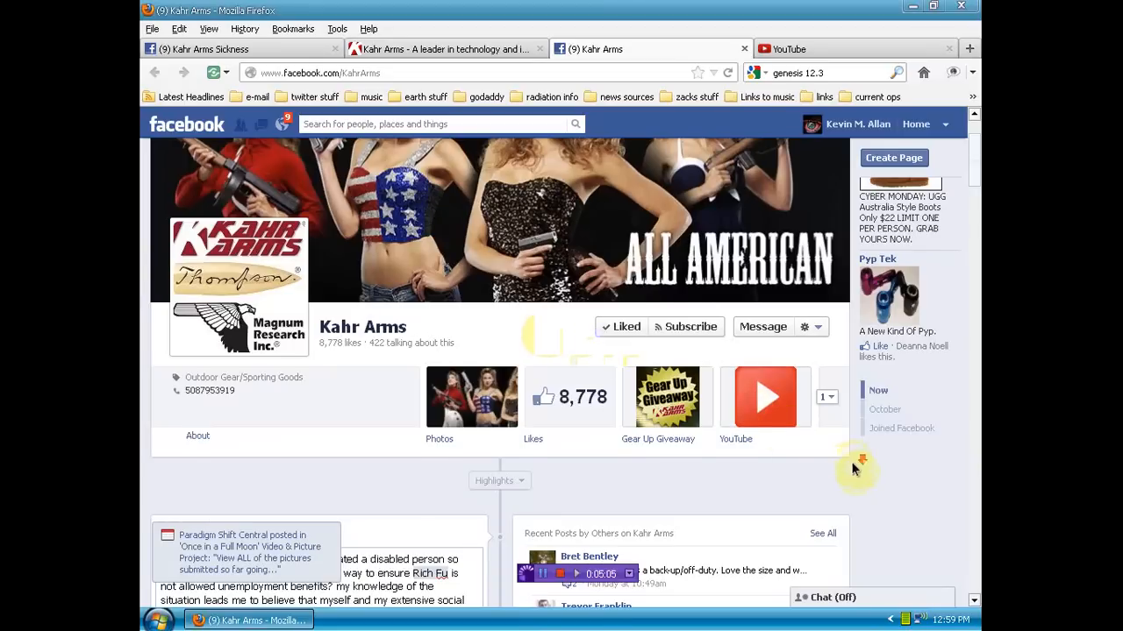
scroll(down, 3)
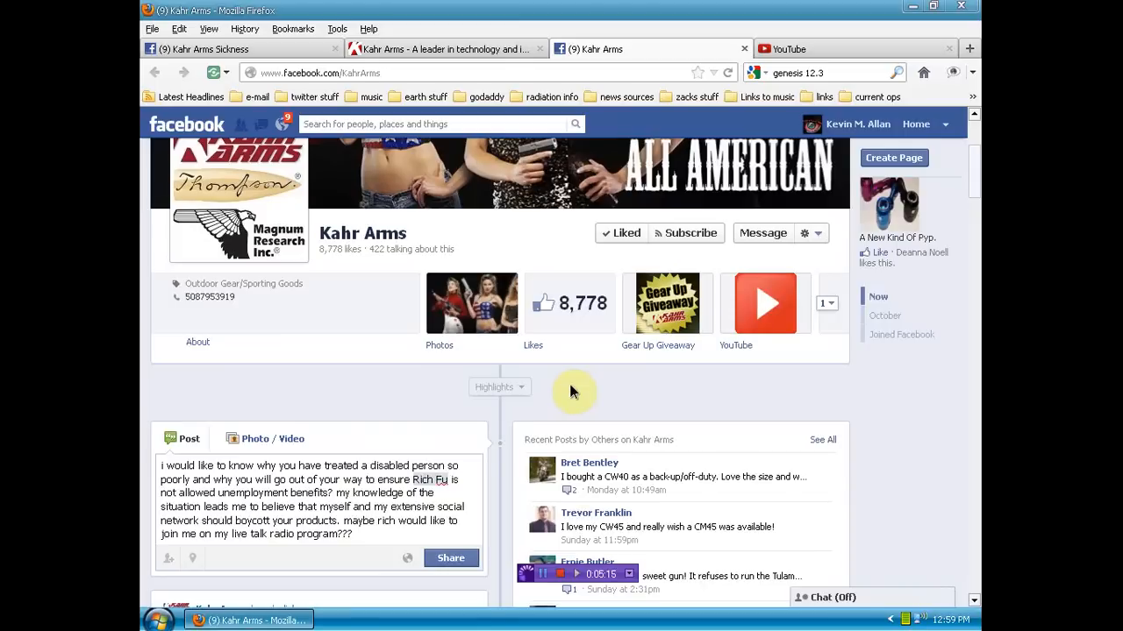
scroll(down, 3)
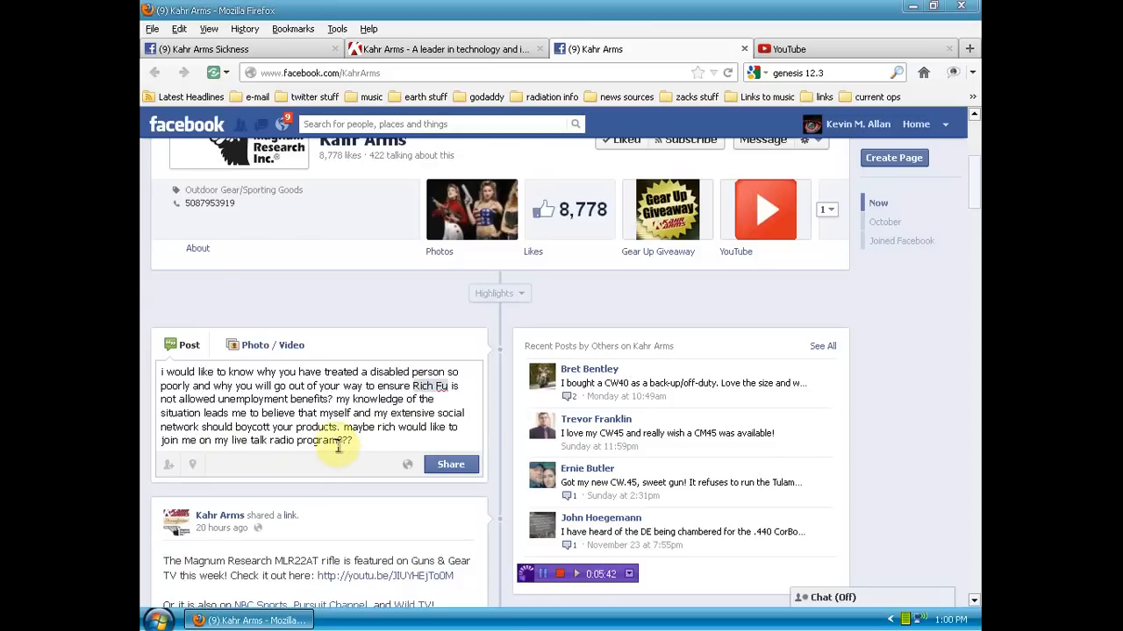
mouse_move(378, 463)
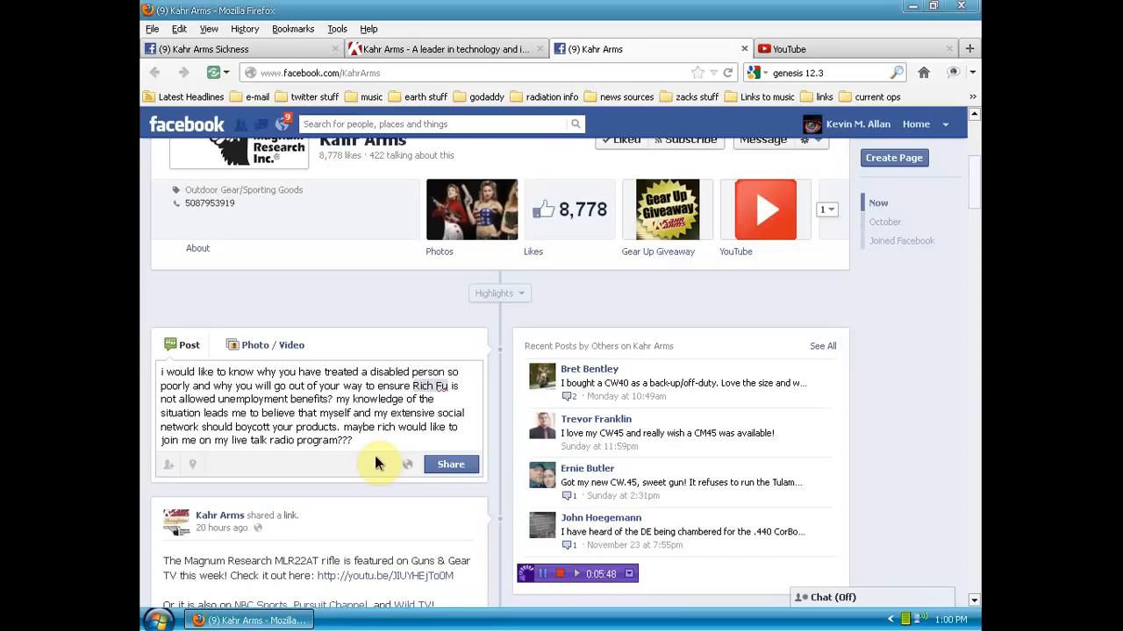
mouse_move(379, 462)
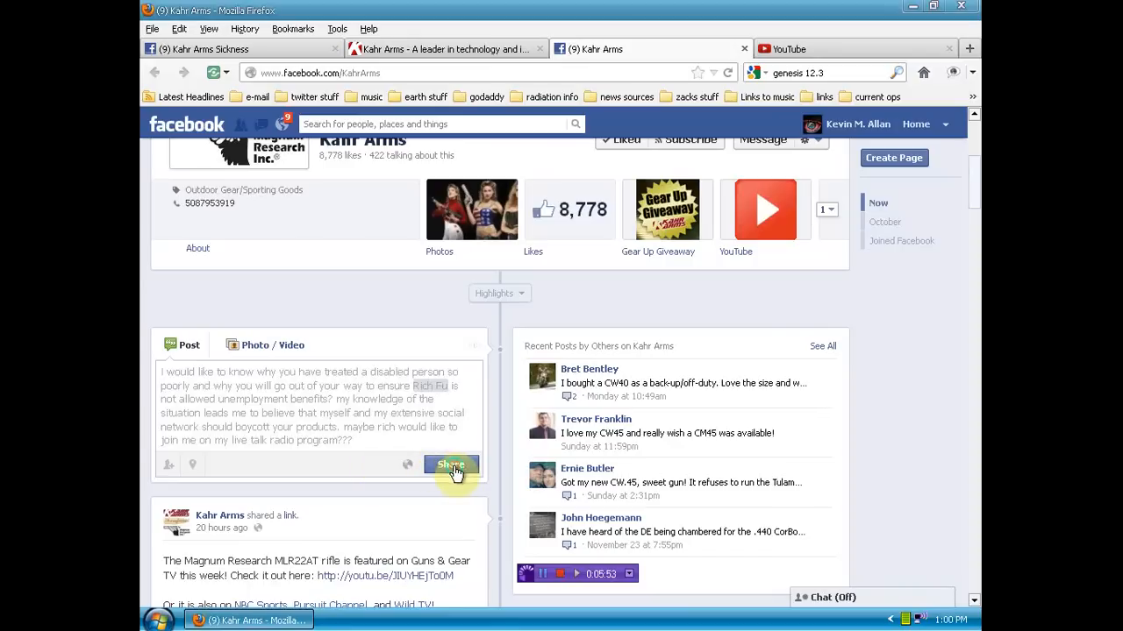
Share the protest message on the Kahr Arms wall, like it, then open the Kahr Arms website tab.
click(450, 465)
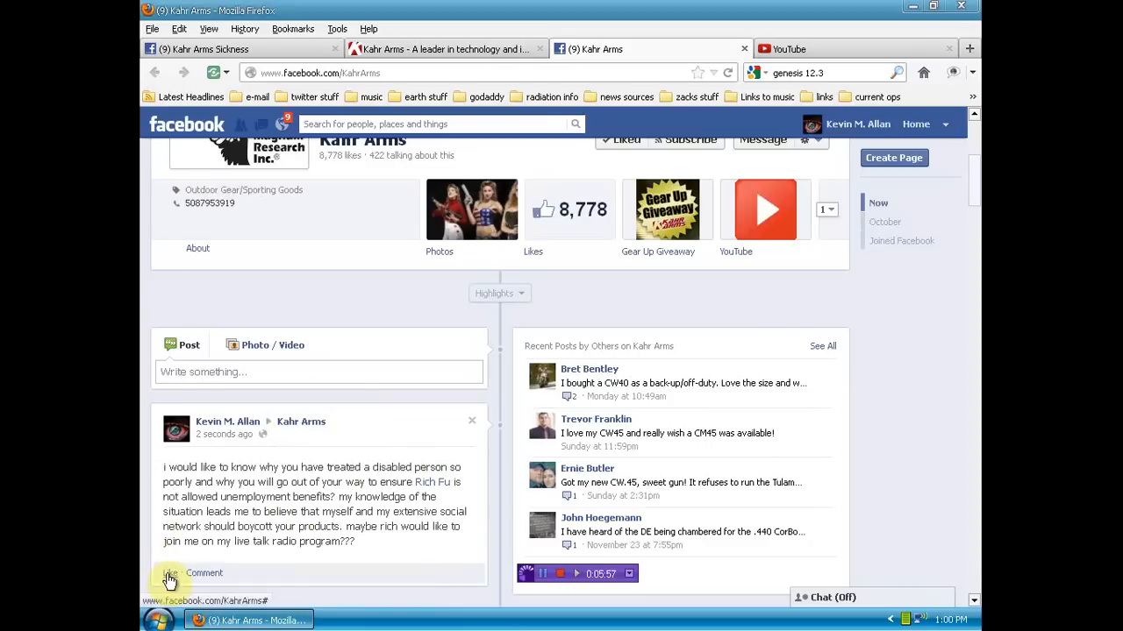
click(169, 572)
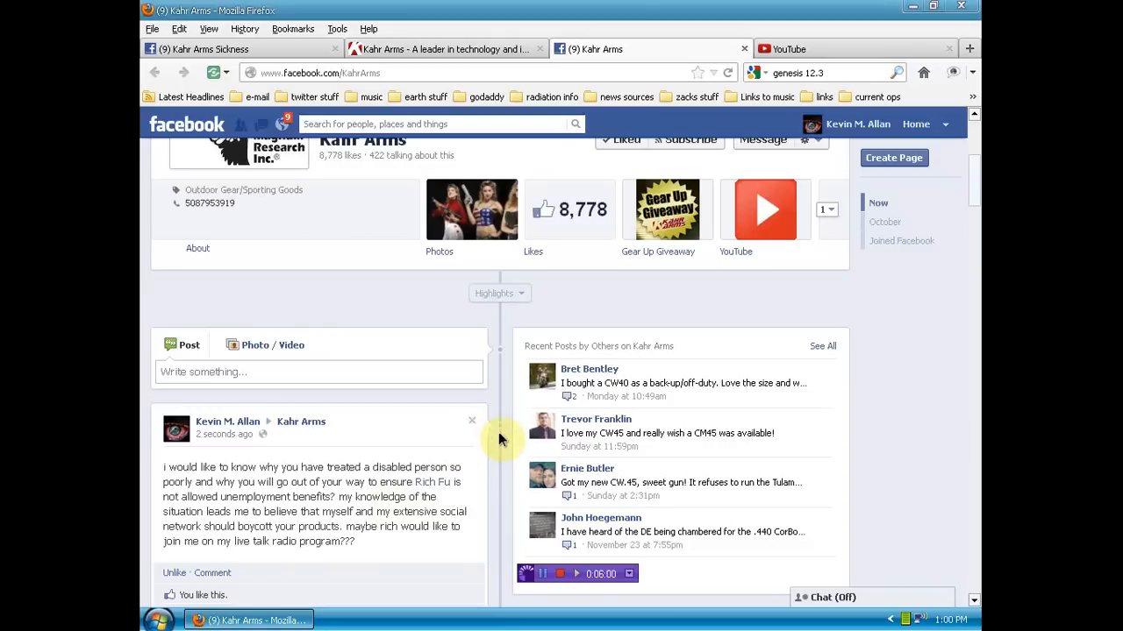
mouse_move(500, 438)
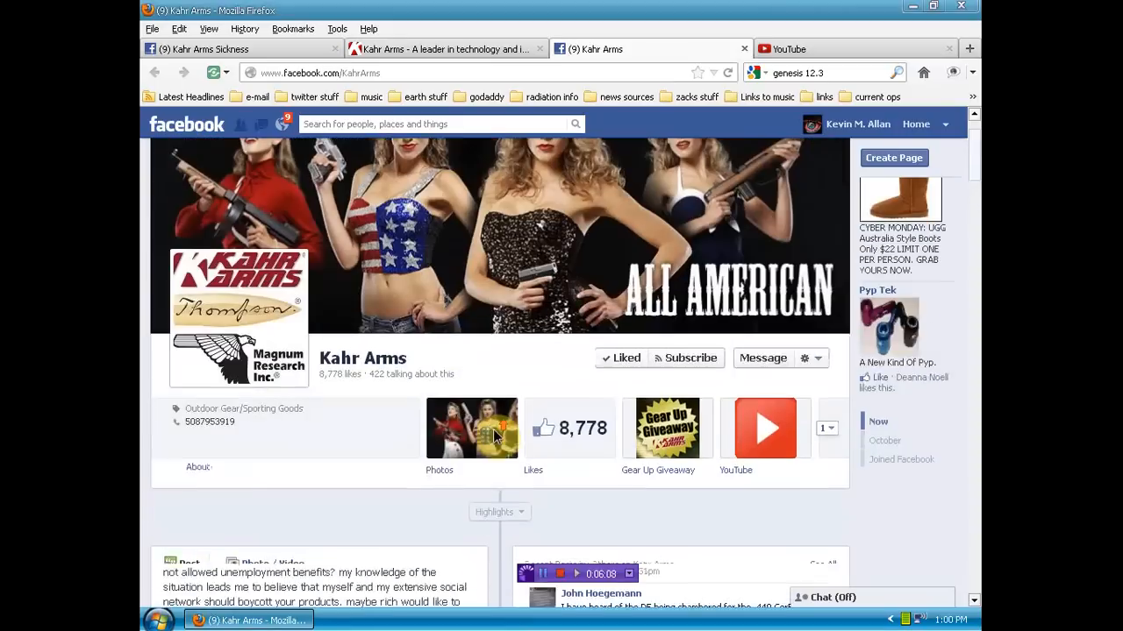
click(443, 48)
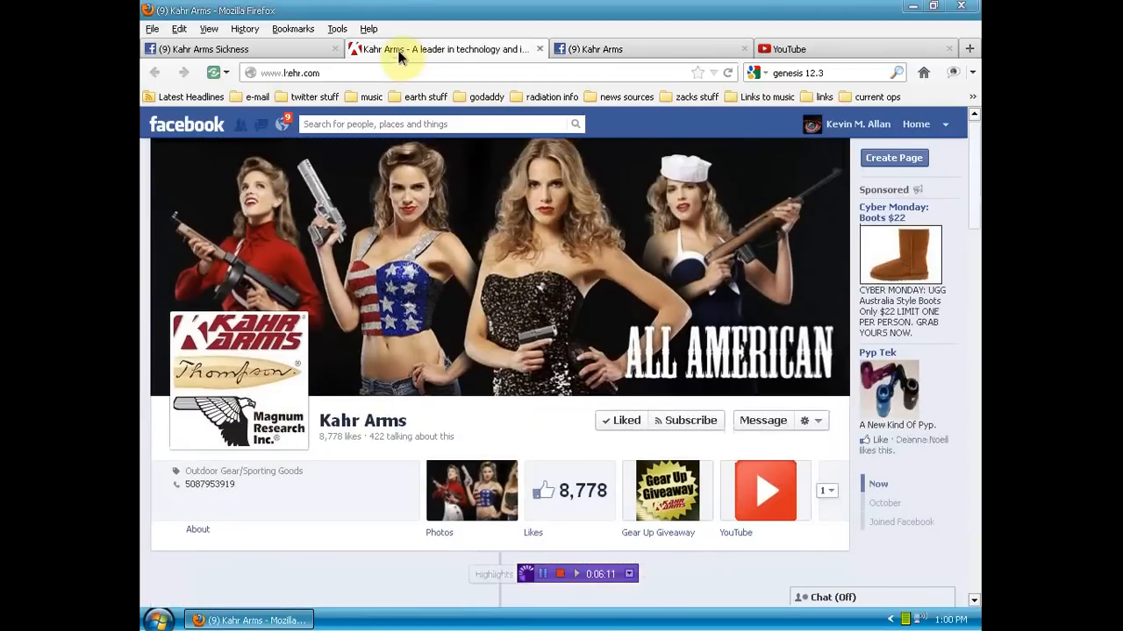
click(443, 48)
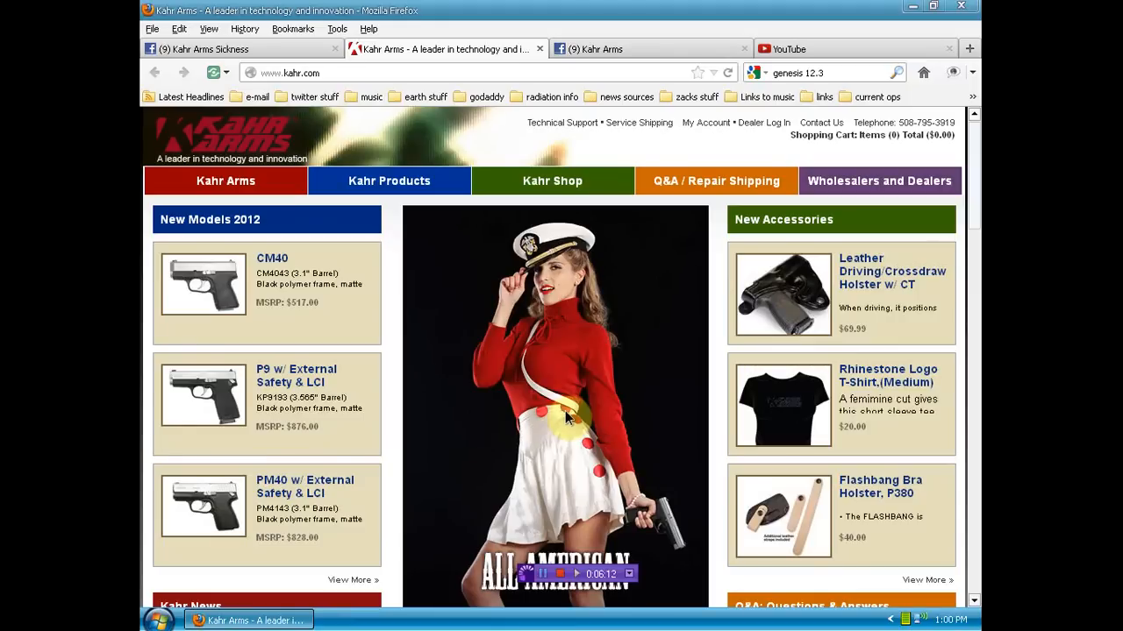